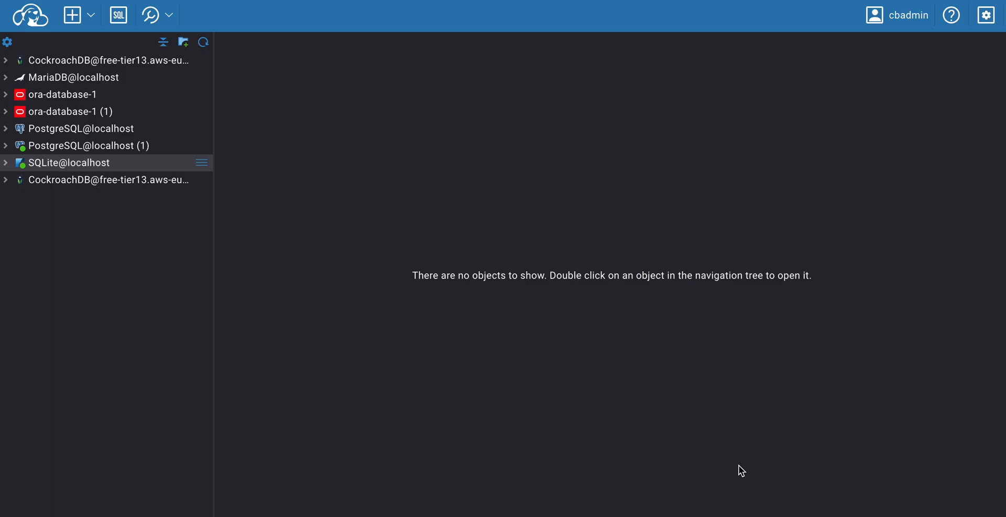
{"action": "mouse_move", "coordinate": [97, 194]}
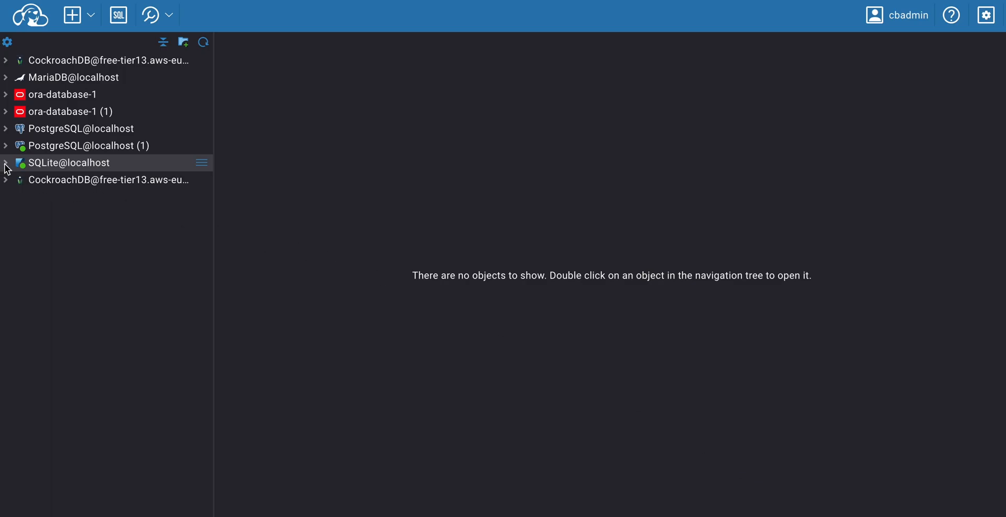
- Expand the SQLite@localhost connection and its Tables folder, listing Album through Track
{"action": "left_click", "coordinate": [5, 162]}
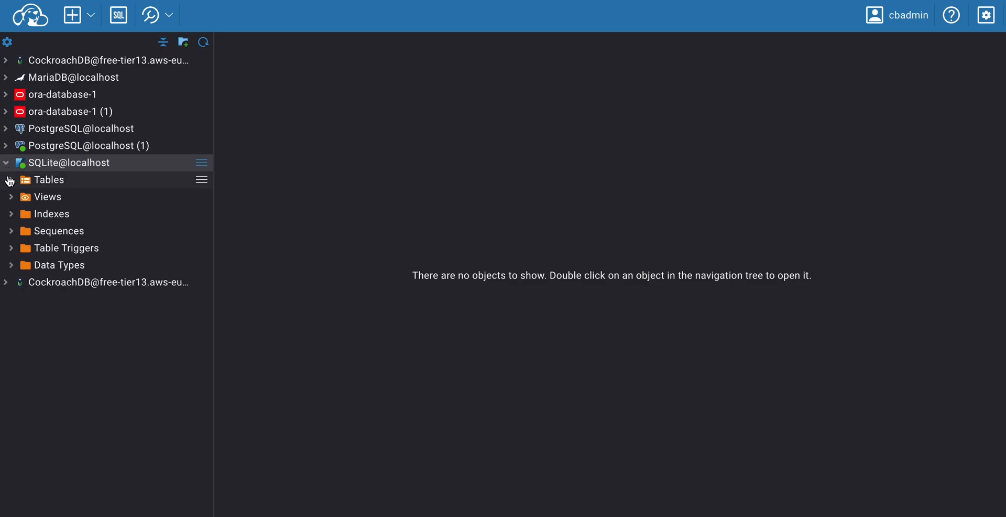
{"action": "left_click", "coordinate": [49, 179]}
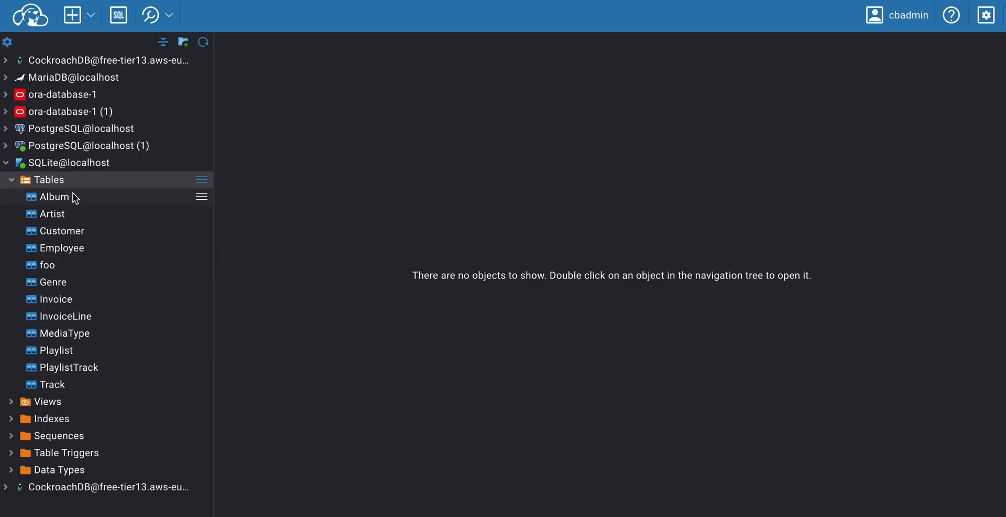
{"action": "mouse_move", "coordinate": [110, 306]}
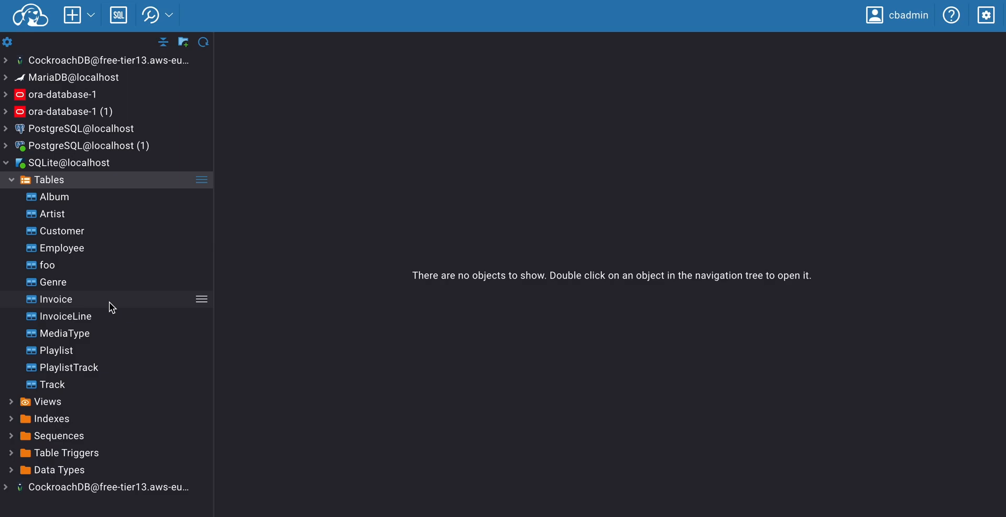
{"action": "mouse_move", "coordinate": [118, 308]}
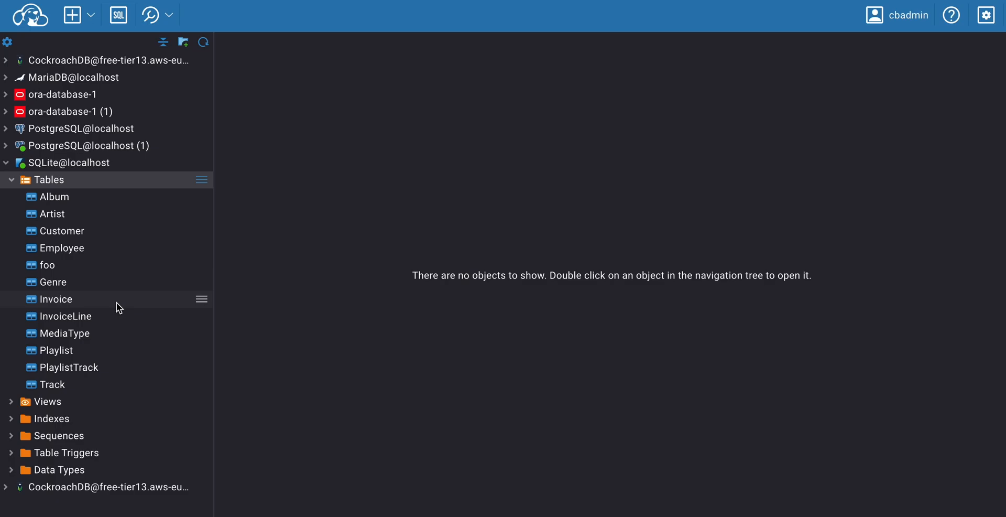
- Load the Invoice table into the data grid (200 rows) and browse its rows and columns
{"action": "double_click", "coordinate": [55, 299]}
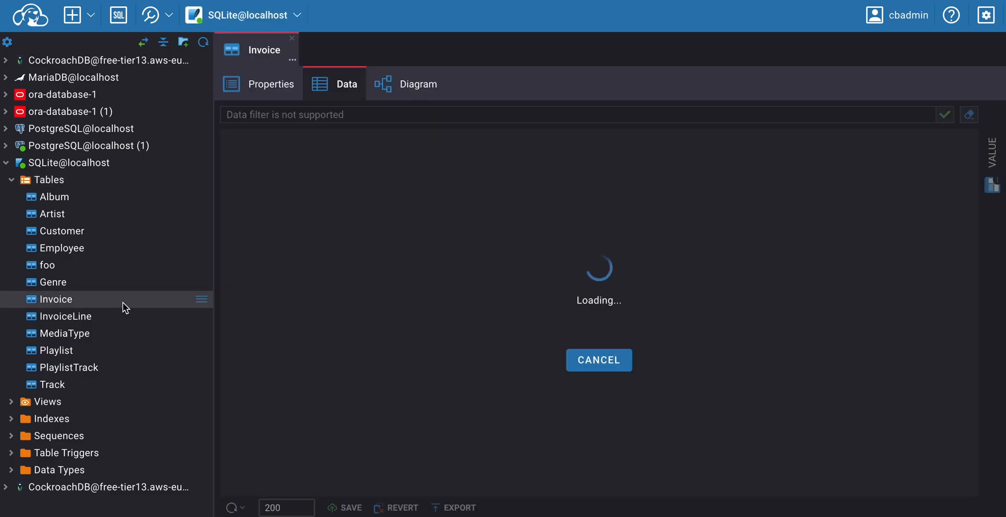
{"action": "right_click", "coordinate": [55, 299]}
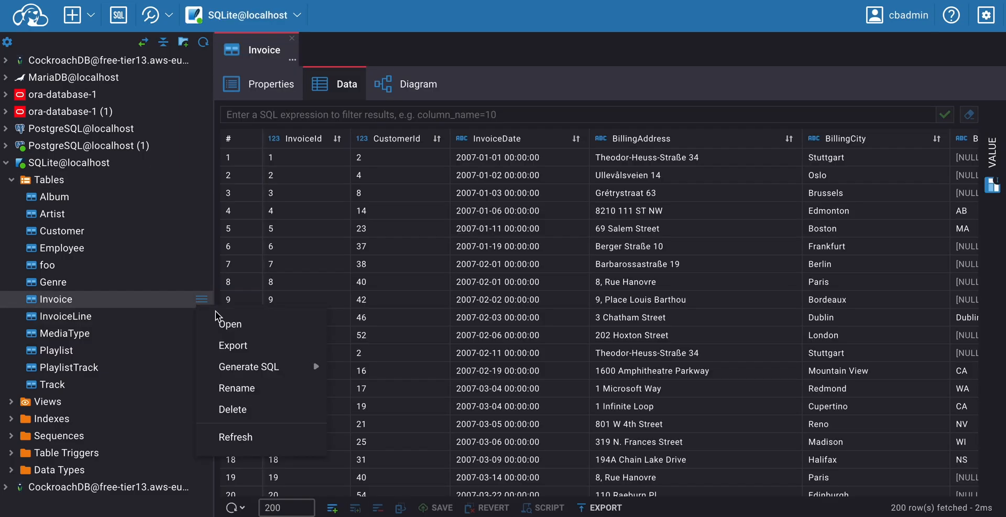
{"action": "mouse_move", "coordinate": [202, 303]}
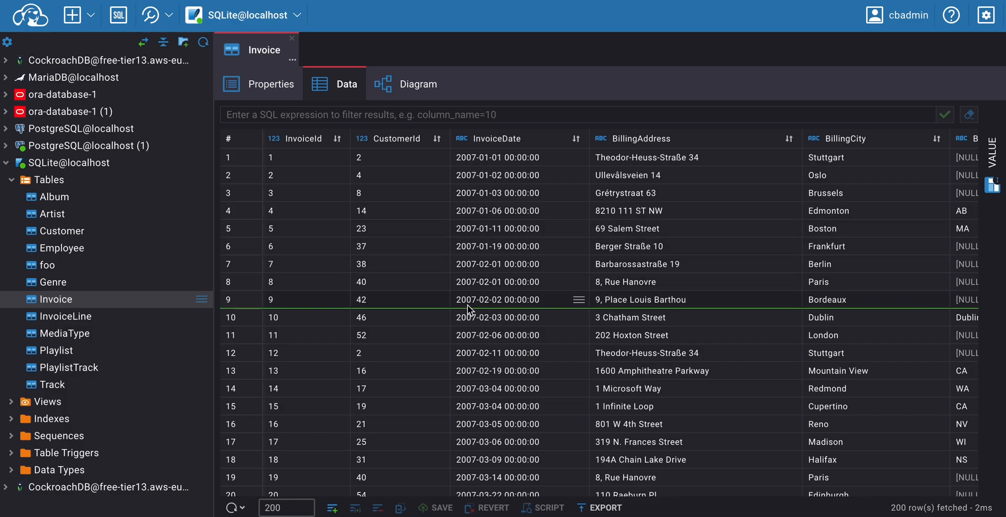
{"action": "scroll", "scroll_direction": "down", "scroll_amount": 3}
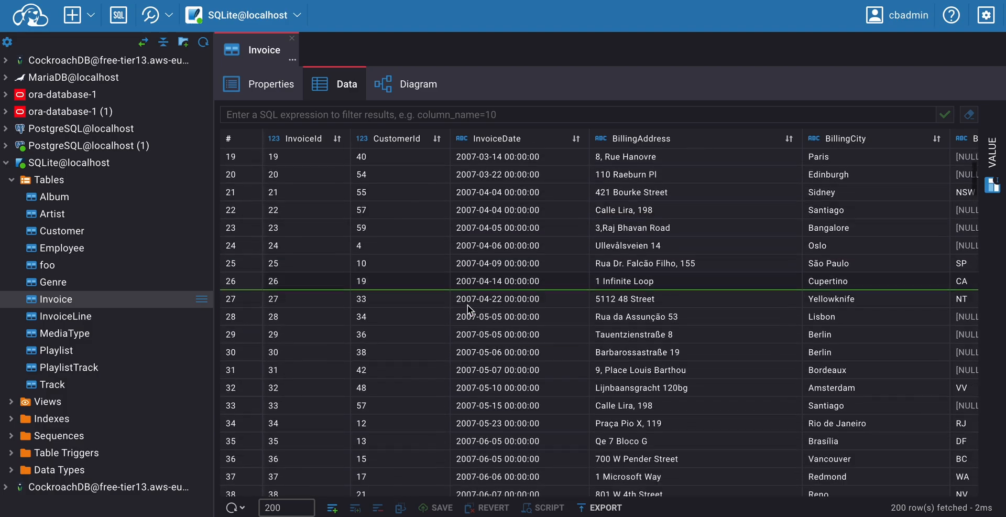
{"action": "scroll", "scroll_direction": "up", "scroll_amount": 3}
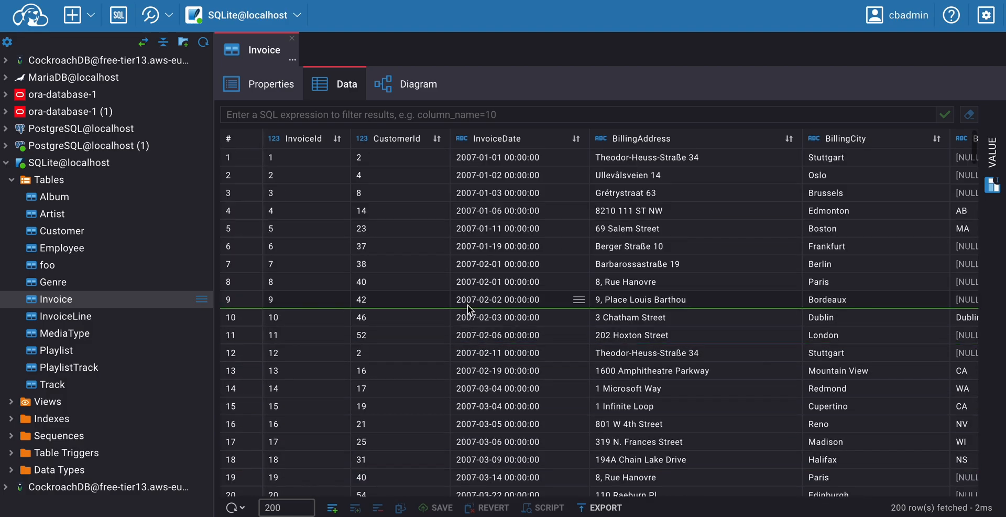
{"action": "scroll", "scroll_direction": "right", "scroll_amount": 3}
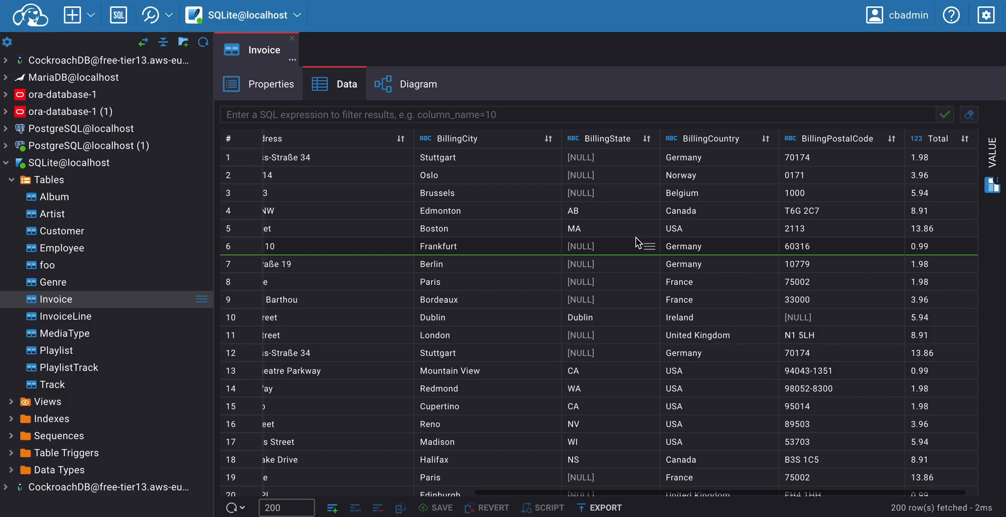
{"action": "scroll", "scroll_direction": "left", "scroll_amount": 3}
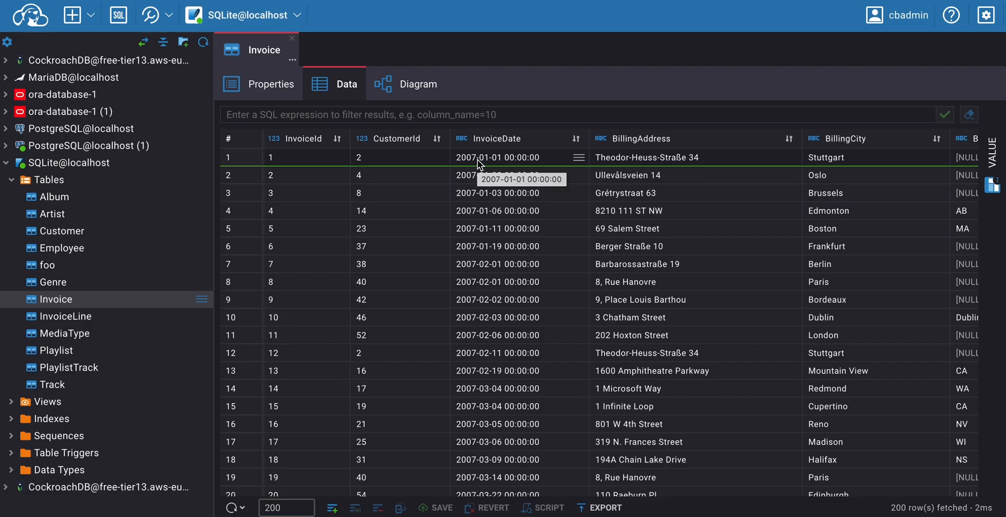
{"action": "mouse_move", "coordinate": [589, 273]}
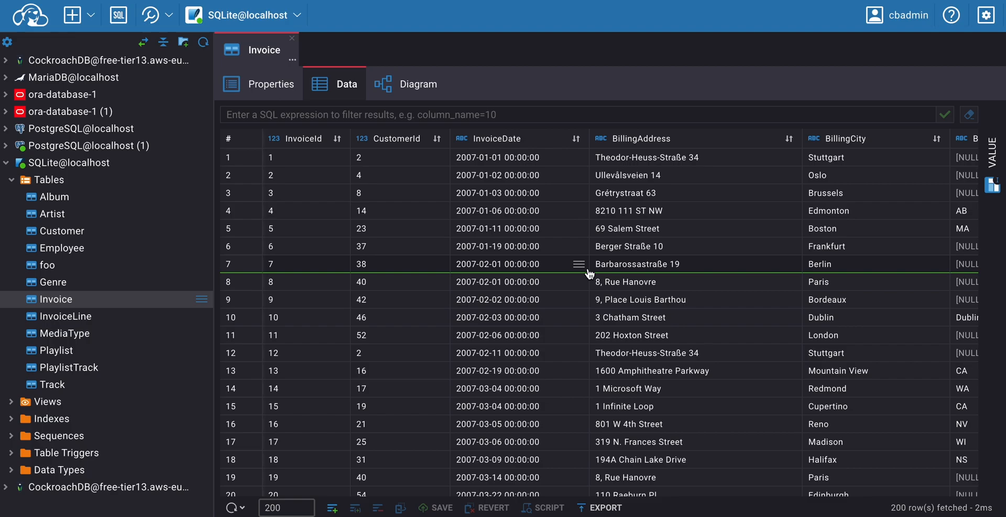
{"action": "left_click", "coordinate": [520, 280]}
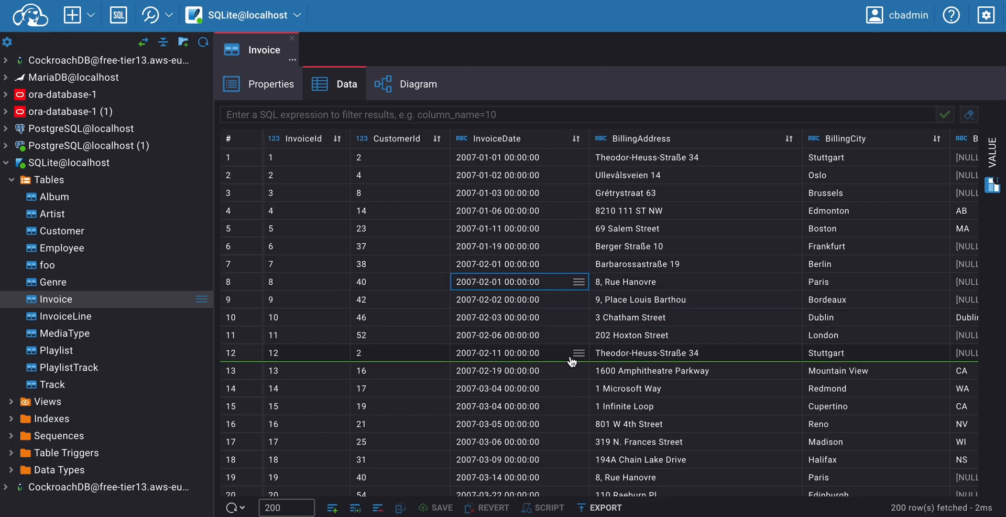
{"action": "left_click", "coordinate": [295, 334]}
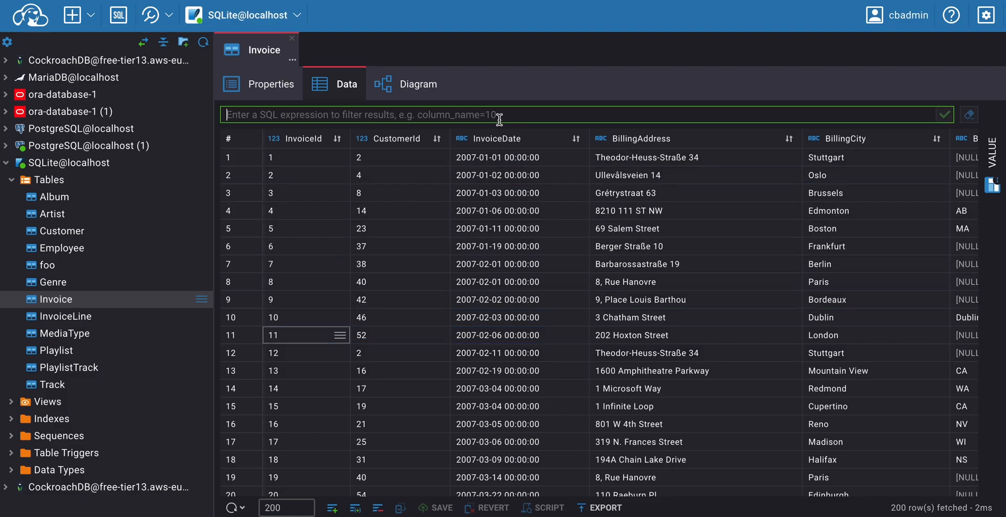
- Filter the Invoice grid by total > 3 and select the first matching row
{"action": "type", "text": "t"}
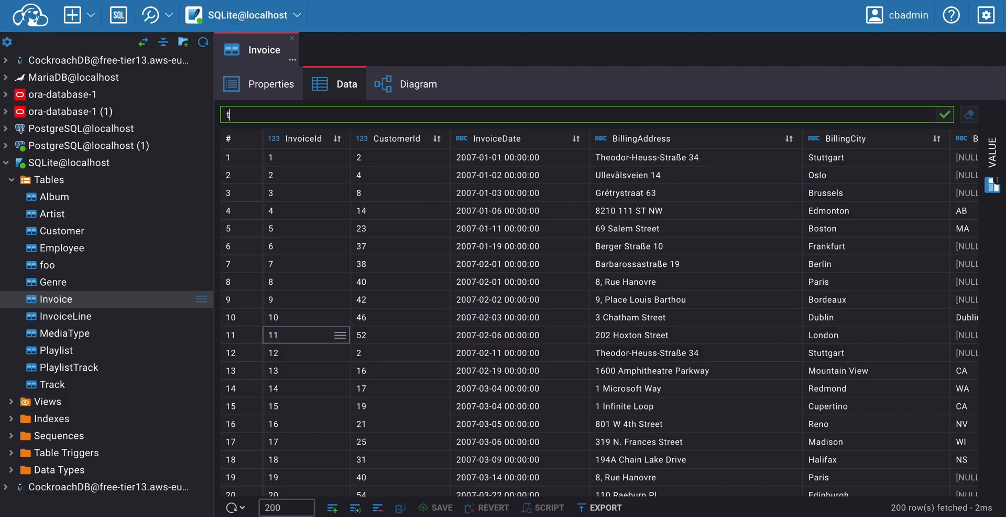
{"action": "type", "text": "total"}
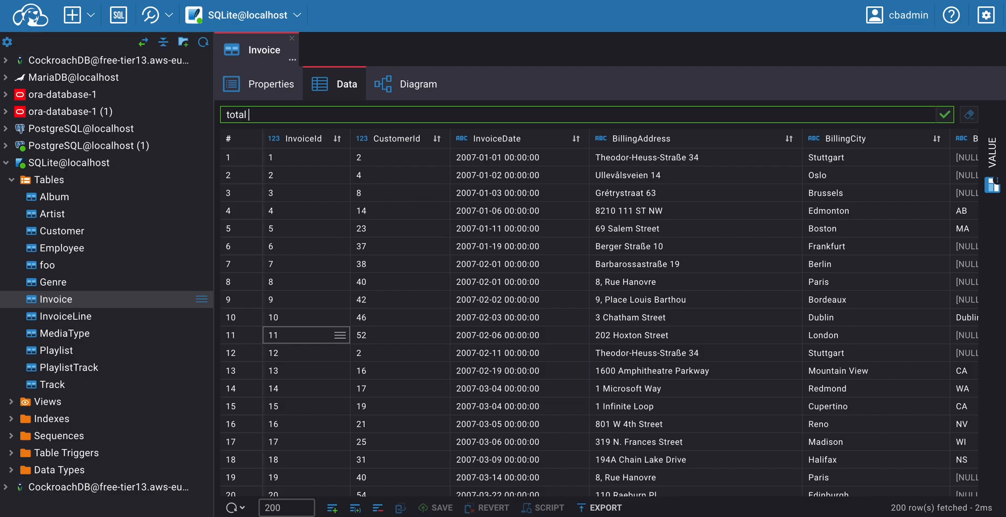
{"action": "type", "text": ">"}
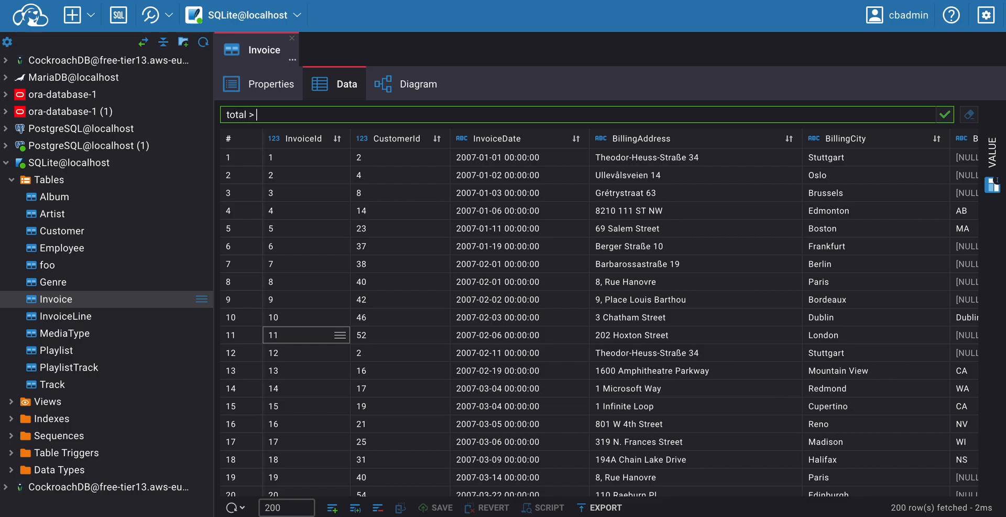
{"action": "type", "text": "3"}
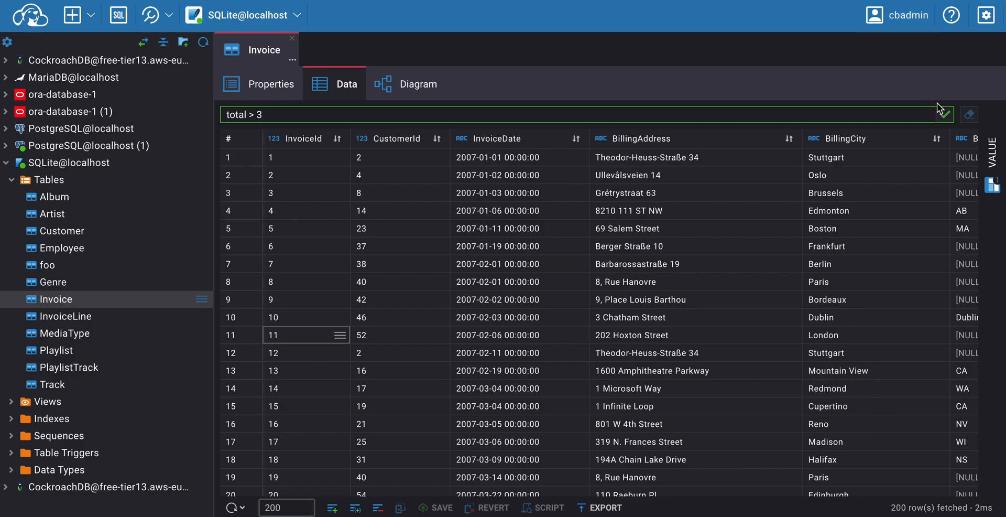
{"action": "left_click", "coordinate": [959, 114]}
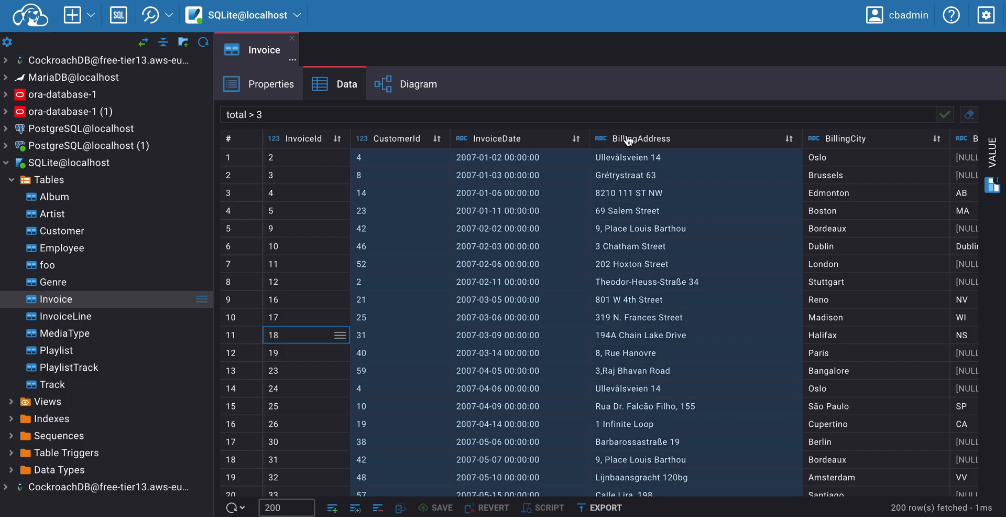
{"action": "left_click", "coordinate": [400, 156]}
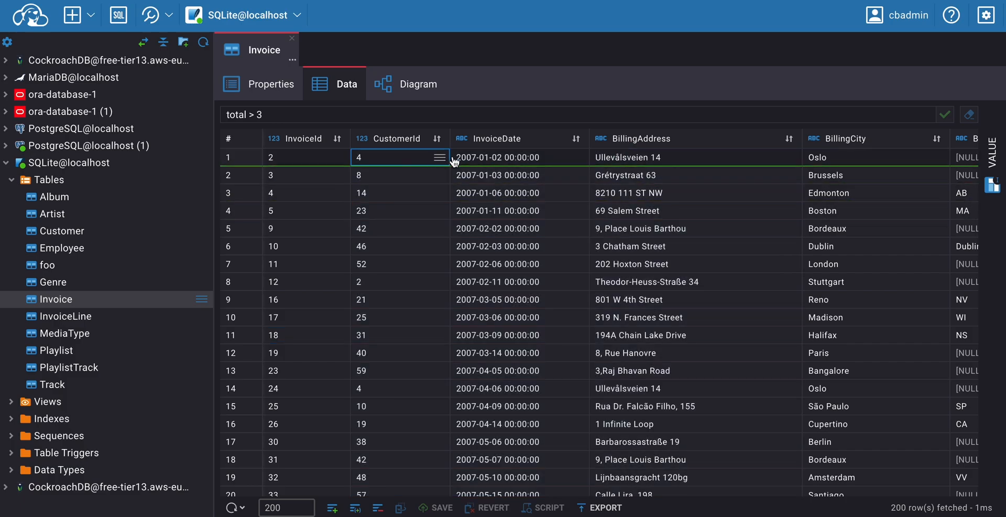
{"action": "mouse_move", "coordinate": [527, 172]}
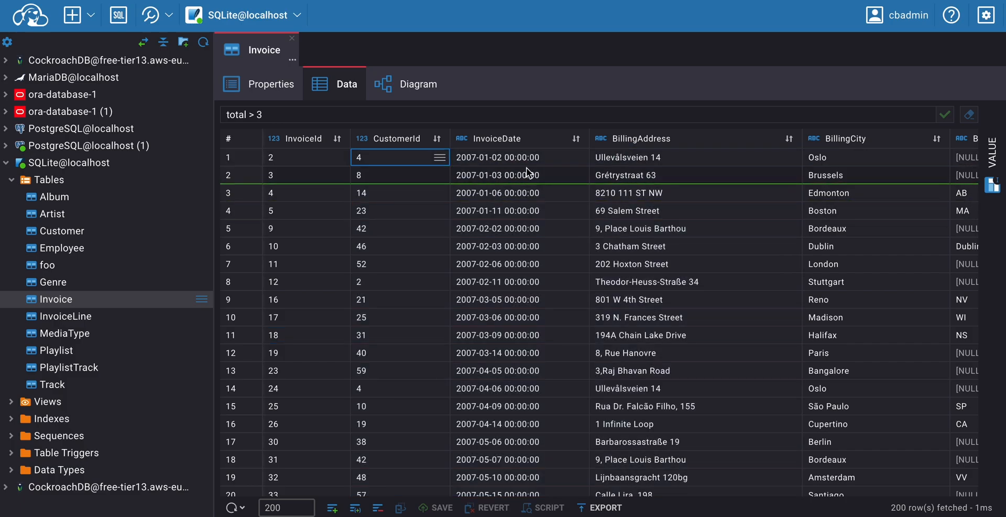
{"action": "mouse_move", "coordinate": [679, 163]}
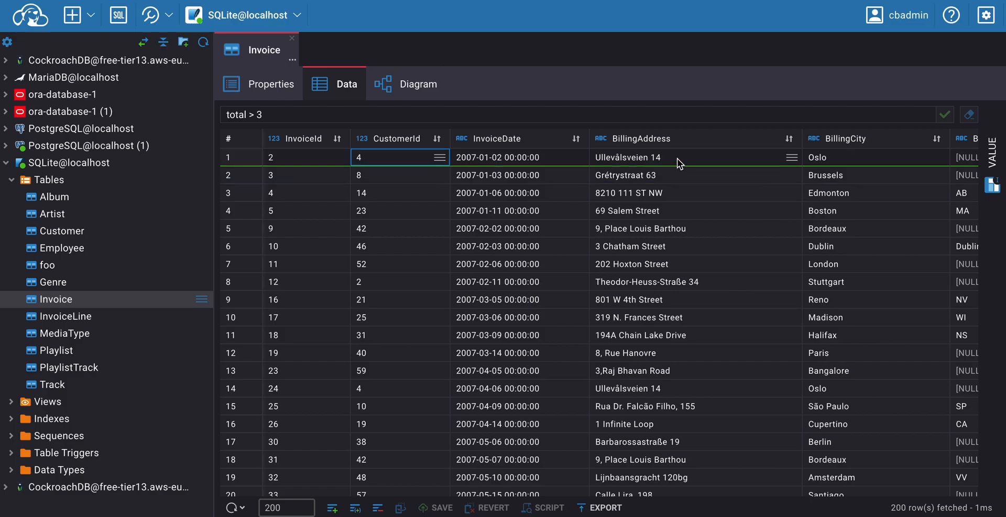
{"action": "mouse_move", "coordinate": [680, 160]}
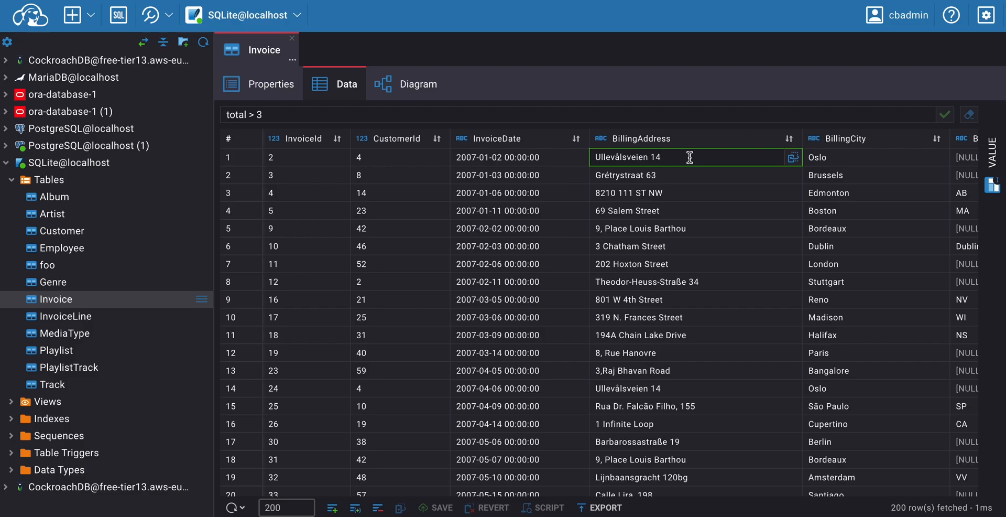
{"action": "type", "text": "1"}
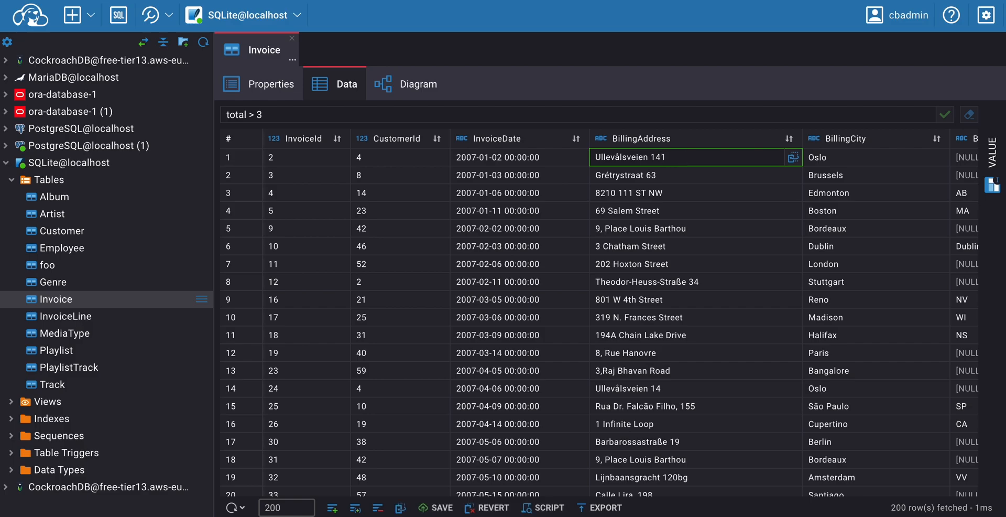
{"action": "left_click", "coordinate": [693, 175]}
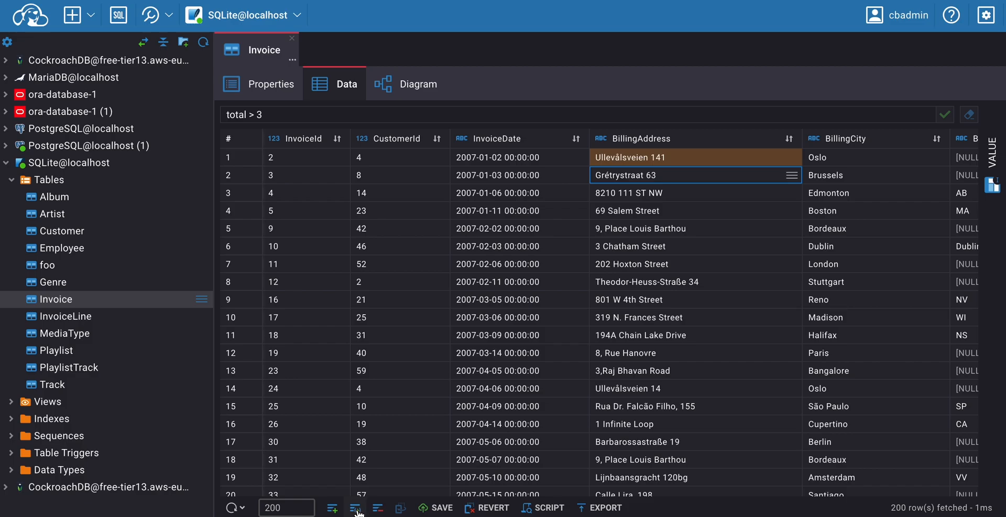
{"action": "left_click", "coordinate": [356, 507]}
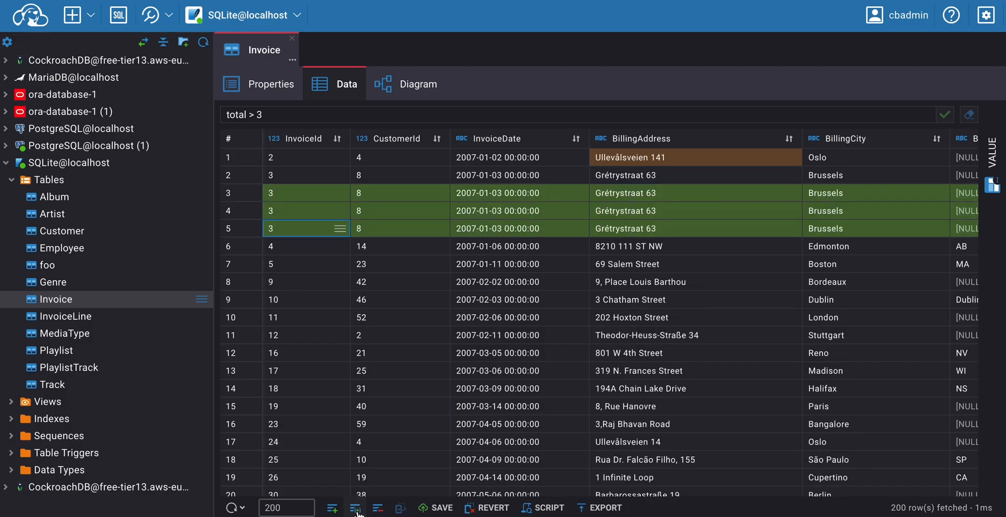
{"action": "left_click", "coordinate": [378, 507]}
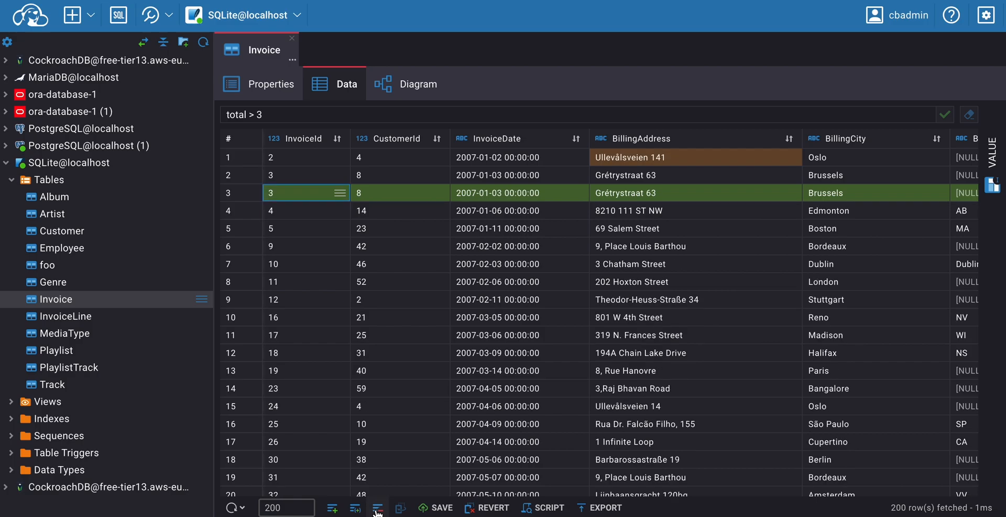
{"action": "left_click", "coordinate": [378, 507]}
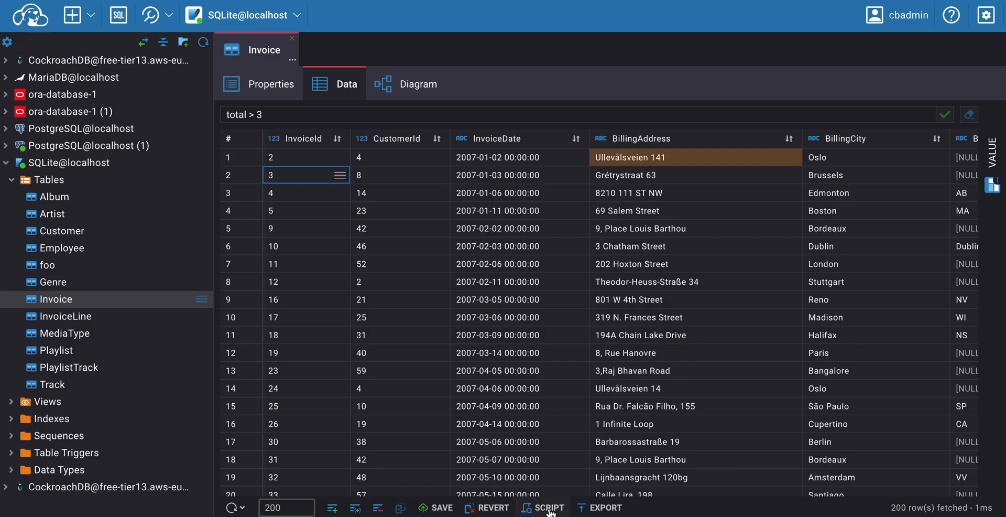
{"action": "left_click", "coordinate": [549, 507]}
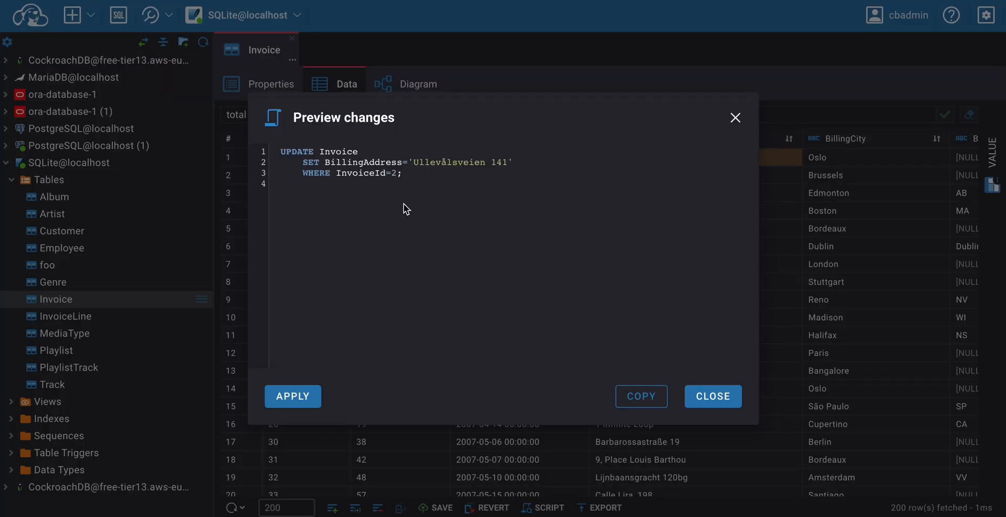
{"action": "mouse_move", "coordinate": [735, 119]}
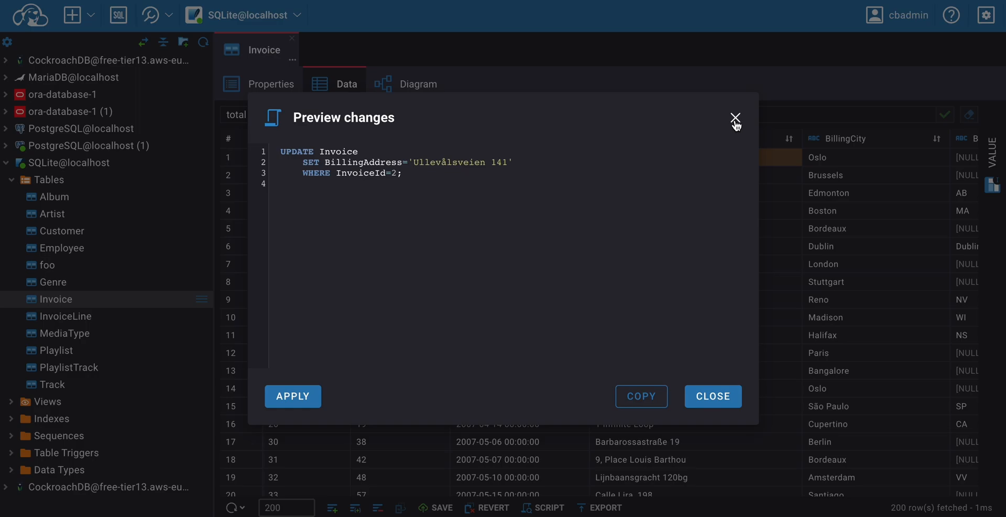
{"action": "left_click", "coordinate": [735, 120]}
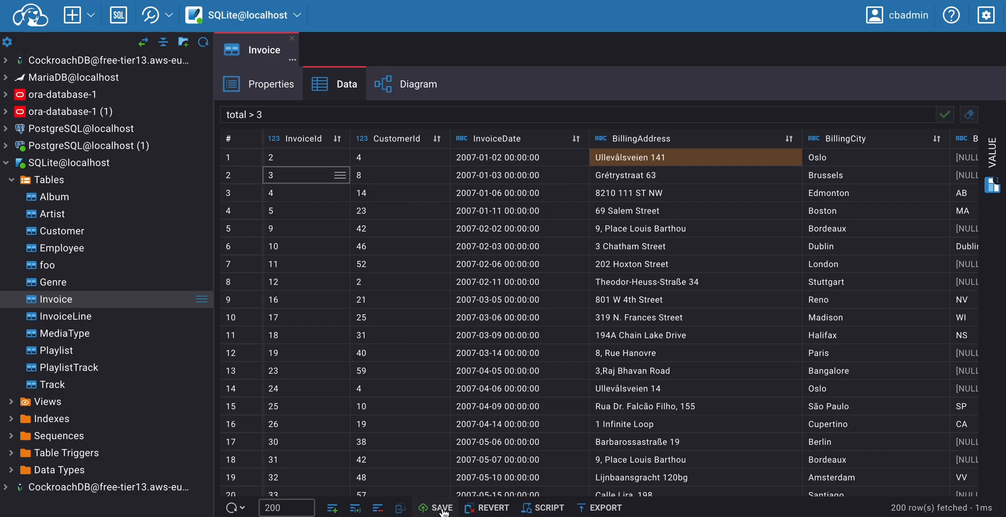
{"action": "left_click", "coordinate": [442, 507]}
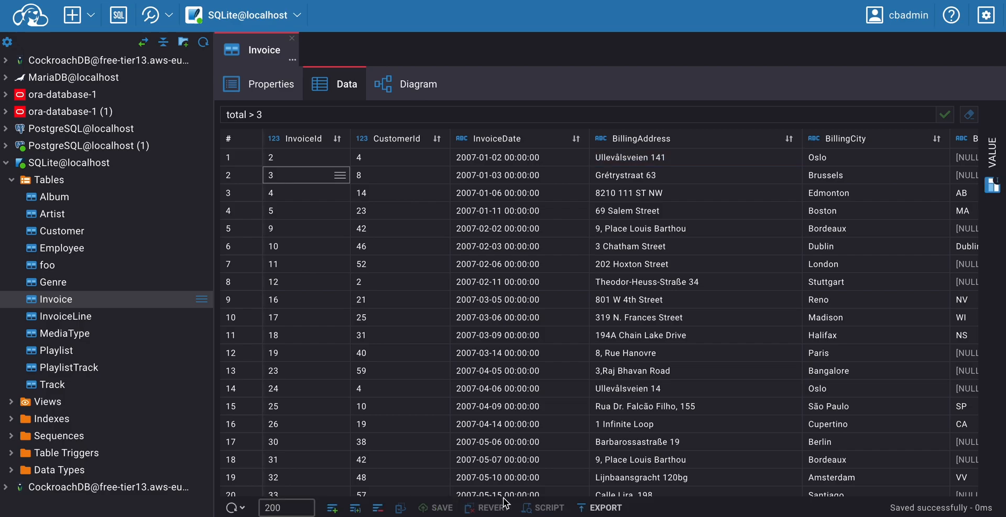
{"action": "mouse_move", "coordinate": [558, 510]}
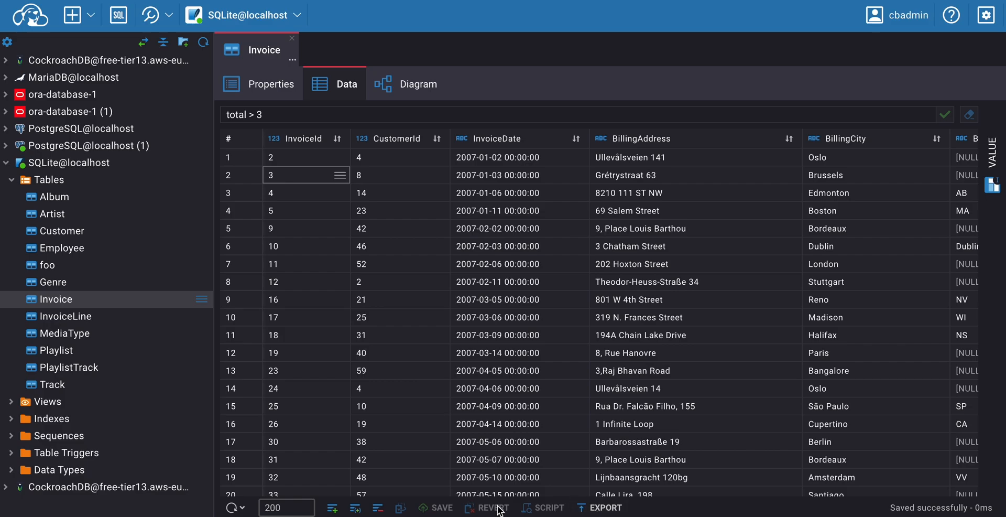
{"action": "mouse_move", "coordinate": [474, 505]}
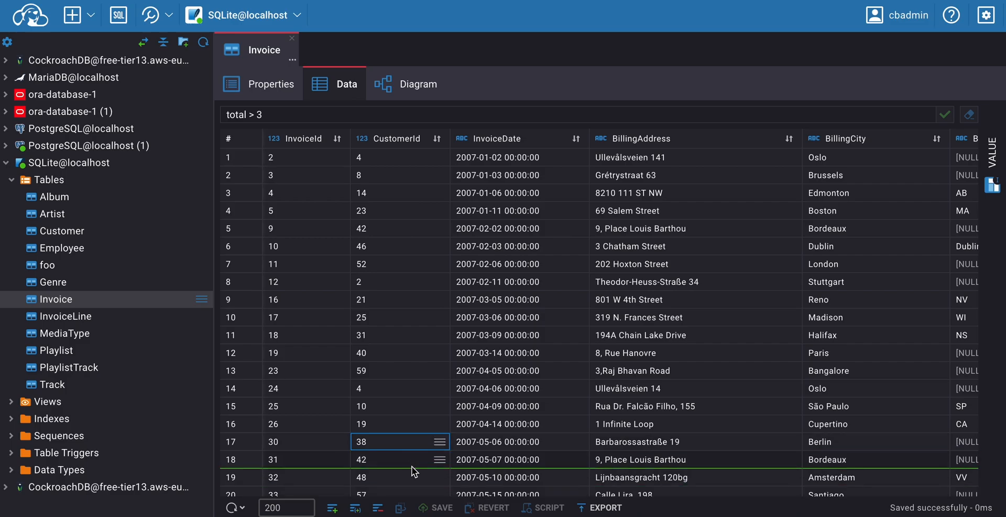
{"action": "left_click", "coordinate": [356, 507]}
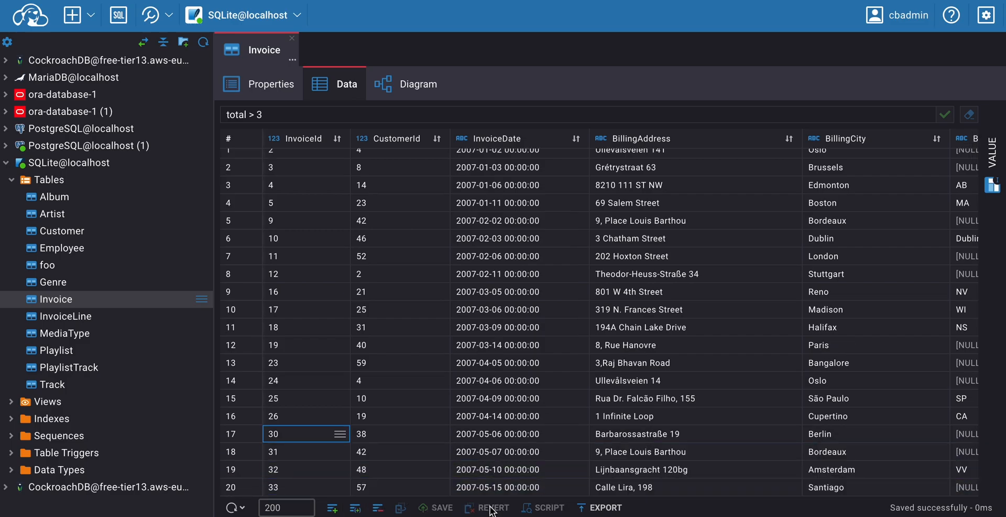
{"action": "left_click", "coordinate": [604, 507]}
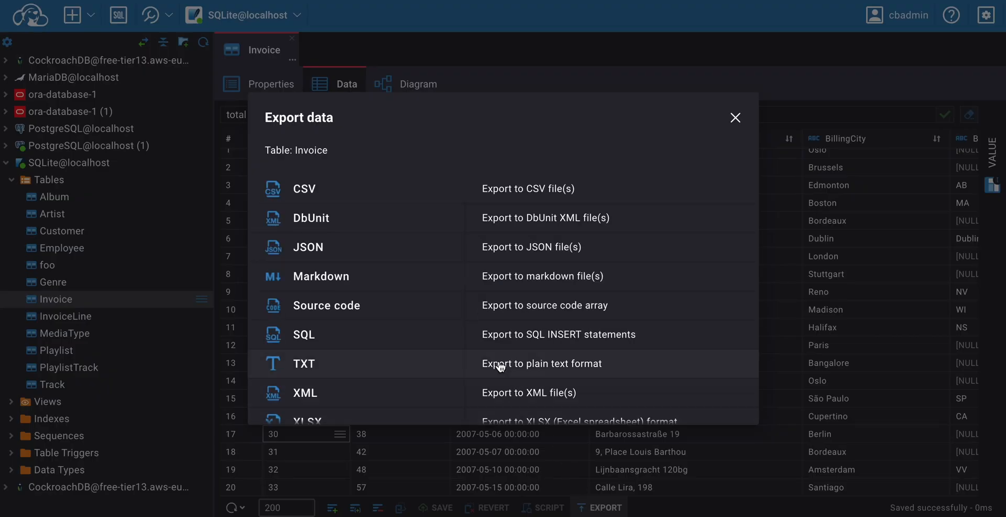
- Browse the export format list and dismiss it without exporting, back to the filtered grid
{"action": "scroll", "scroll_direction": "down", "scroll_amount": 3}
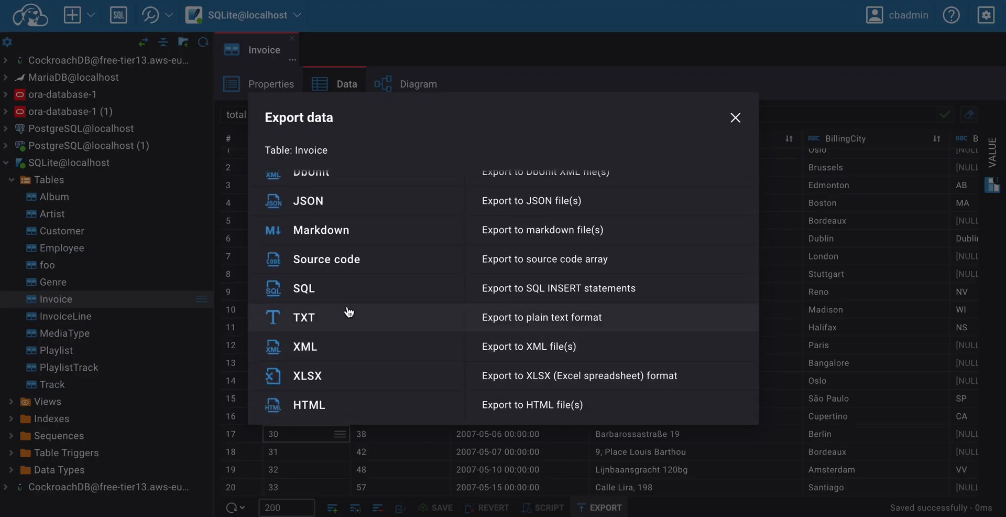
{"action": "scroll", "scroll_direction": "up", "scroll_amount": 3}
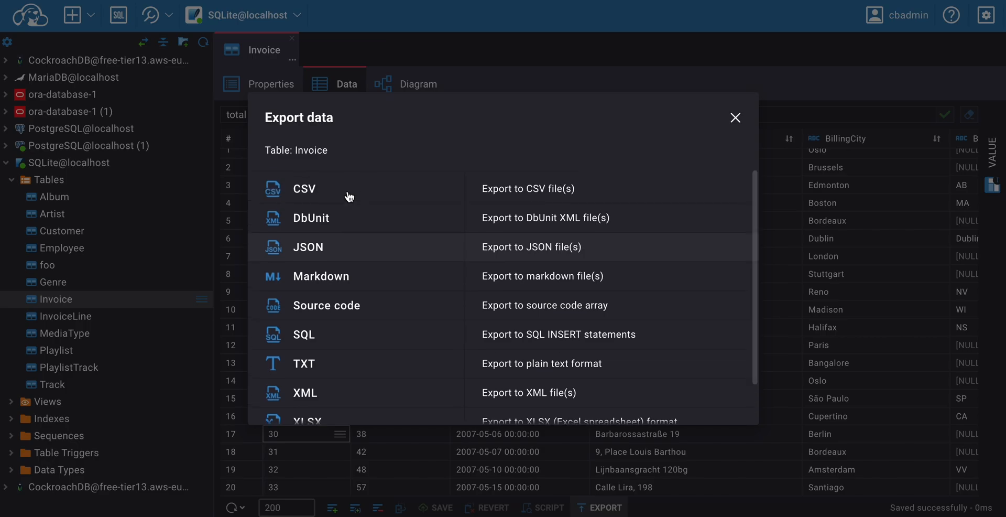
{"action": "scroll", "scroll_direction": "down", "scroll_amount": 3}
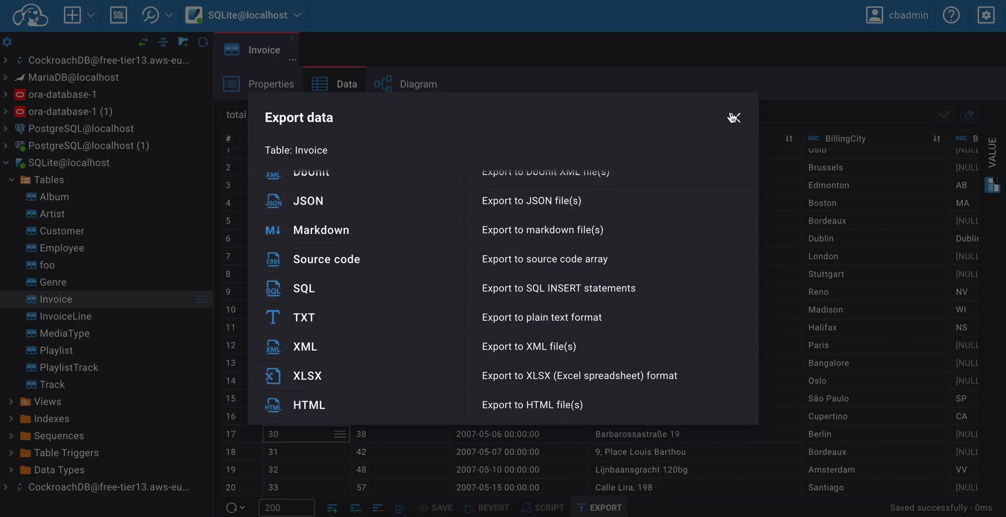
{"action": "left_click", "coordinate": [734, 117]}
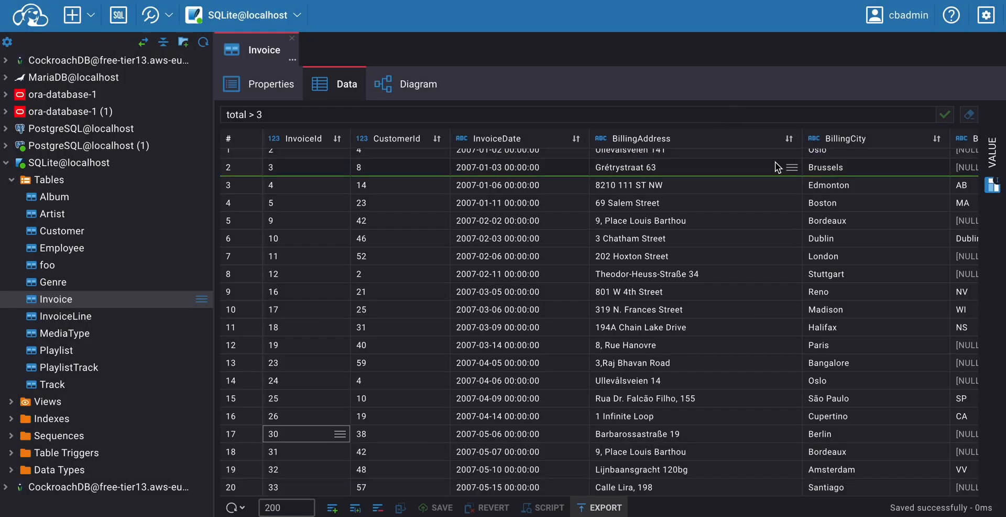
{"action": "mouse_move", "coordinate": [776, 166]}
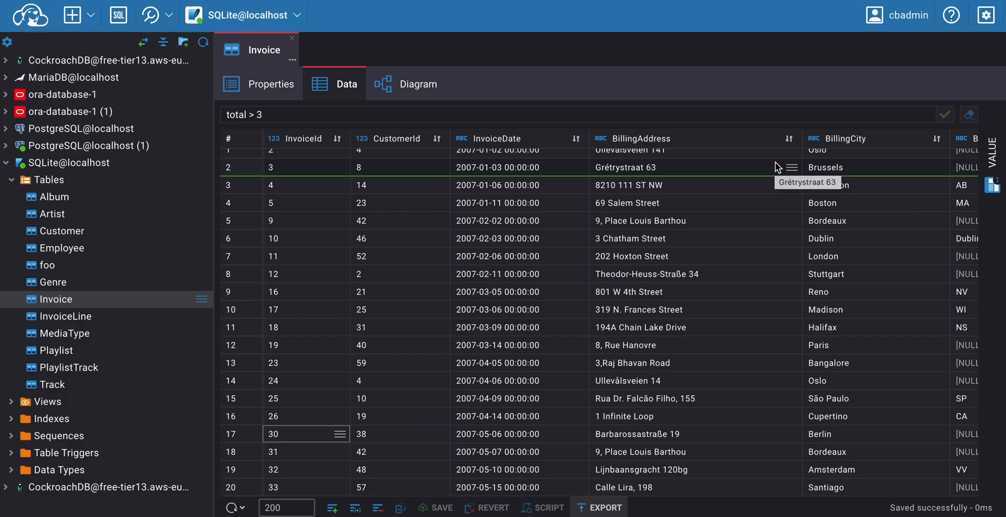
{"action": "scroll", "scroll_direction": "up", "scroll_amount": 3}
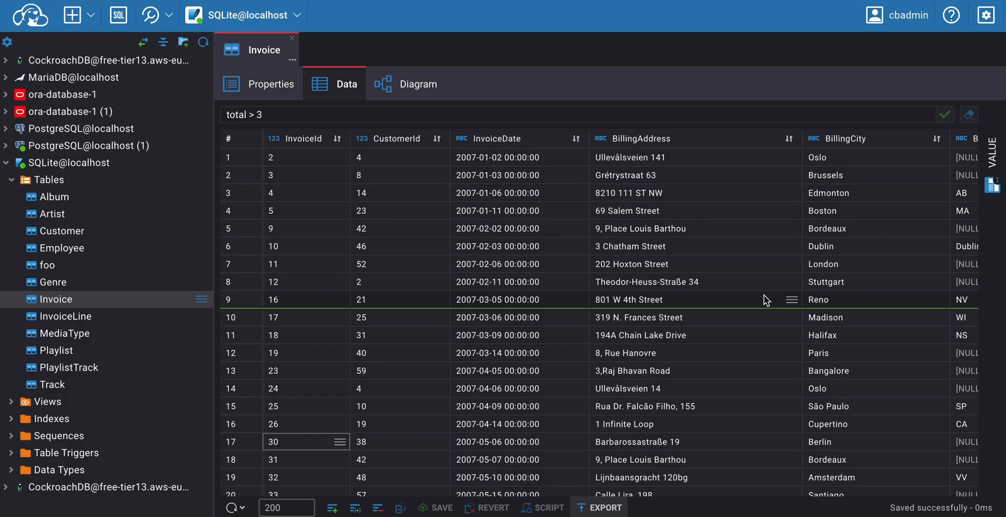